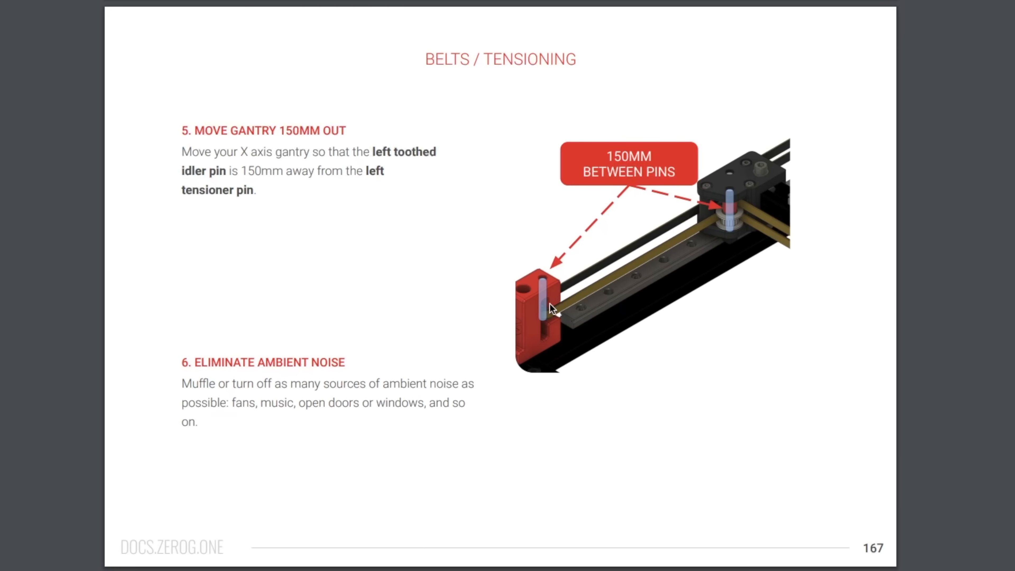
mouse_move(704, 204)
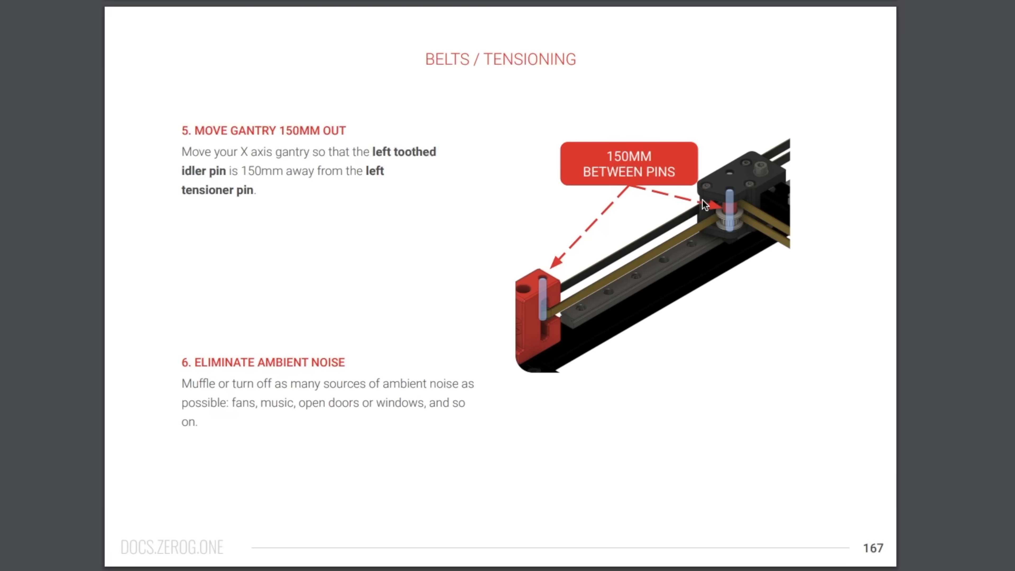
mouse_move(731, 235)
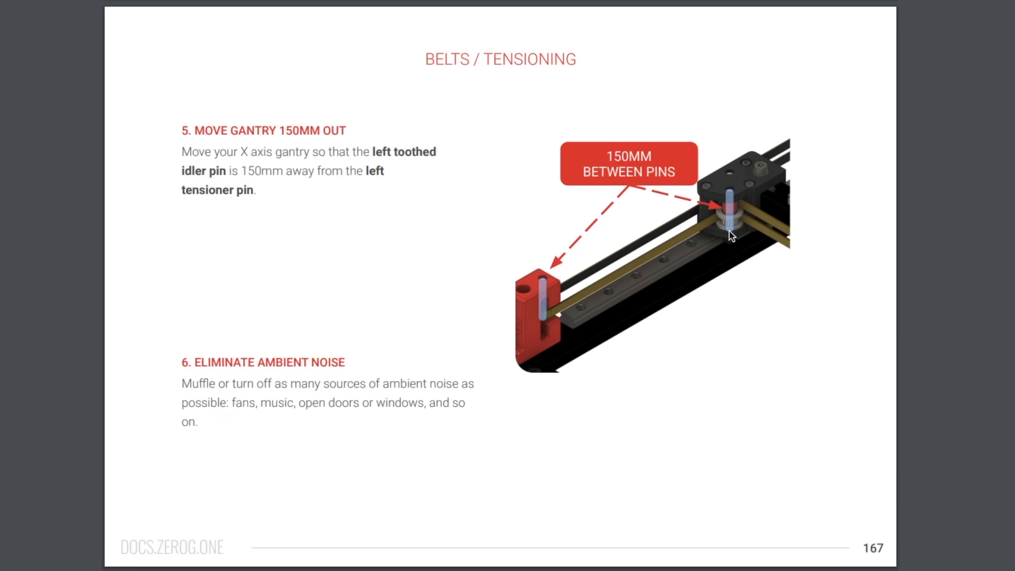
- Mark the 150mm-or-more belt span recommendation and the 150mm idler-center spacing instruction
scroll(down, 3)
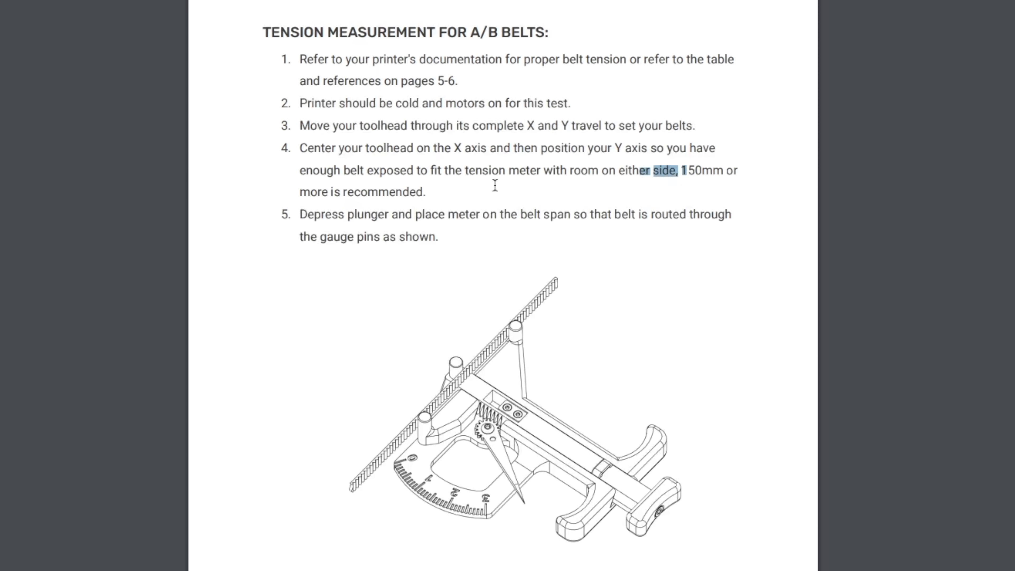
drag(672, 170, 425, 192)
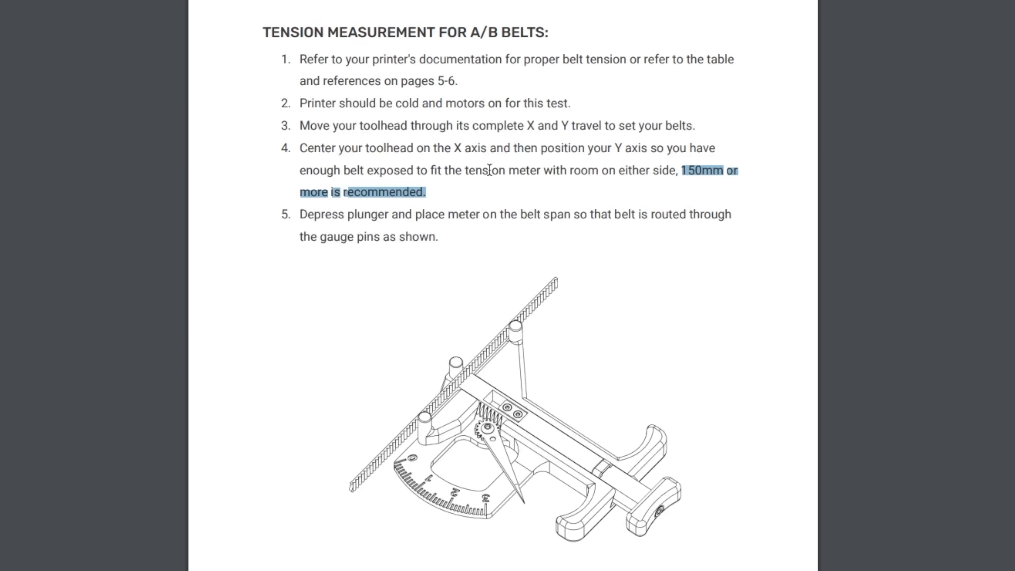
mouse_move(450, 199)
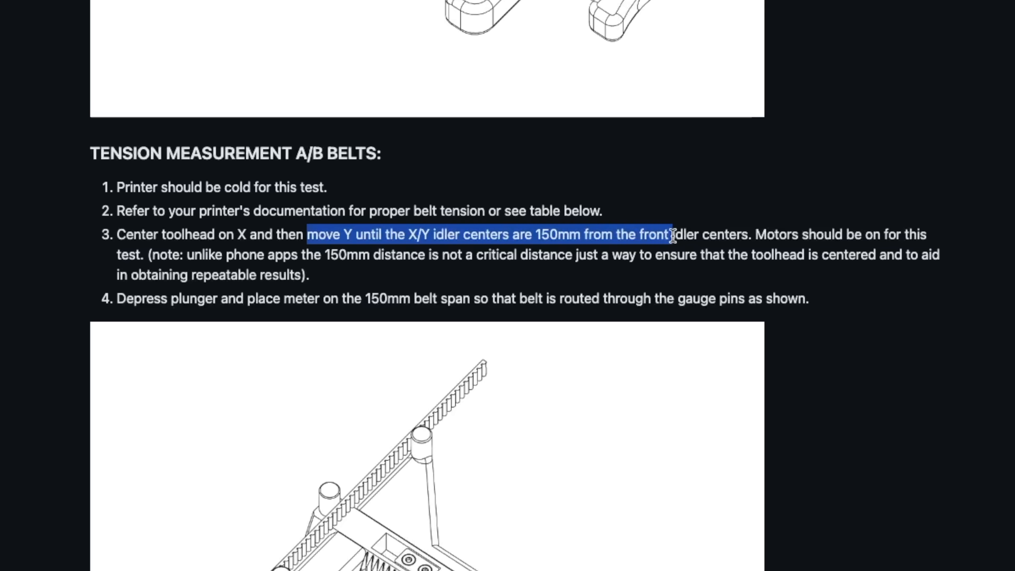
drag(671, 234, 750, 234)
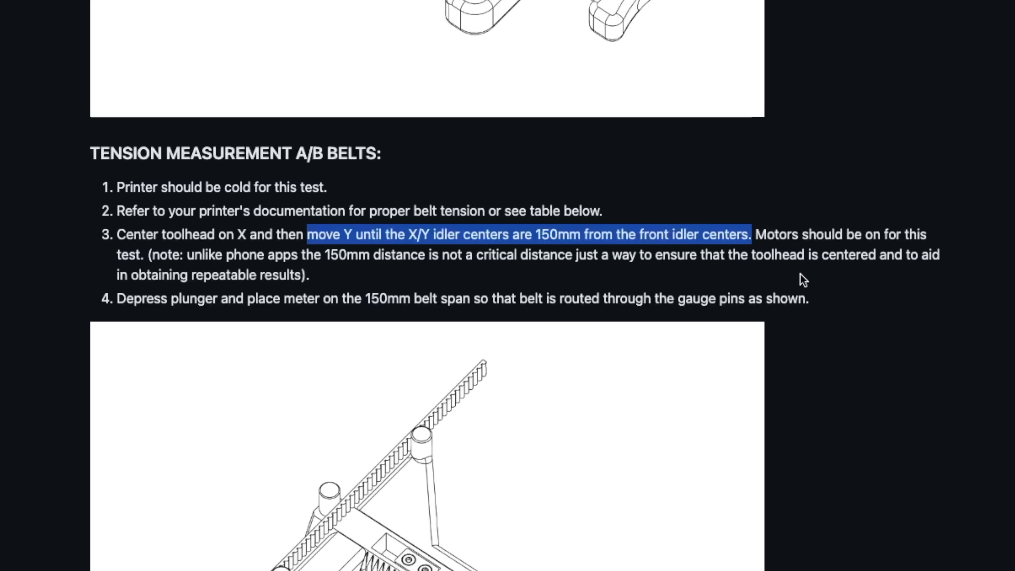